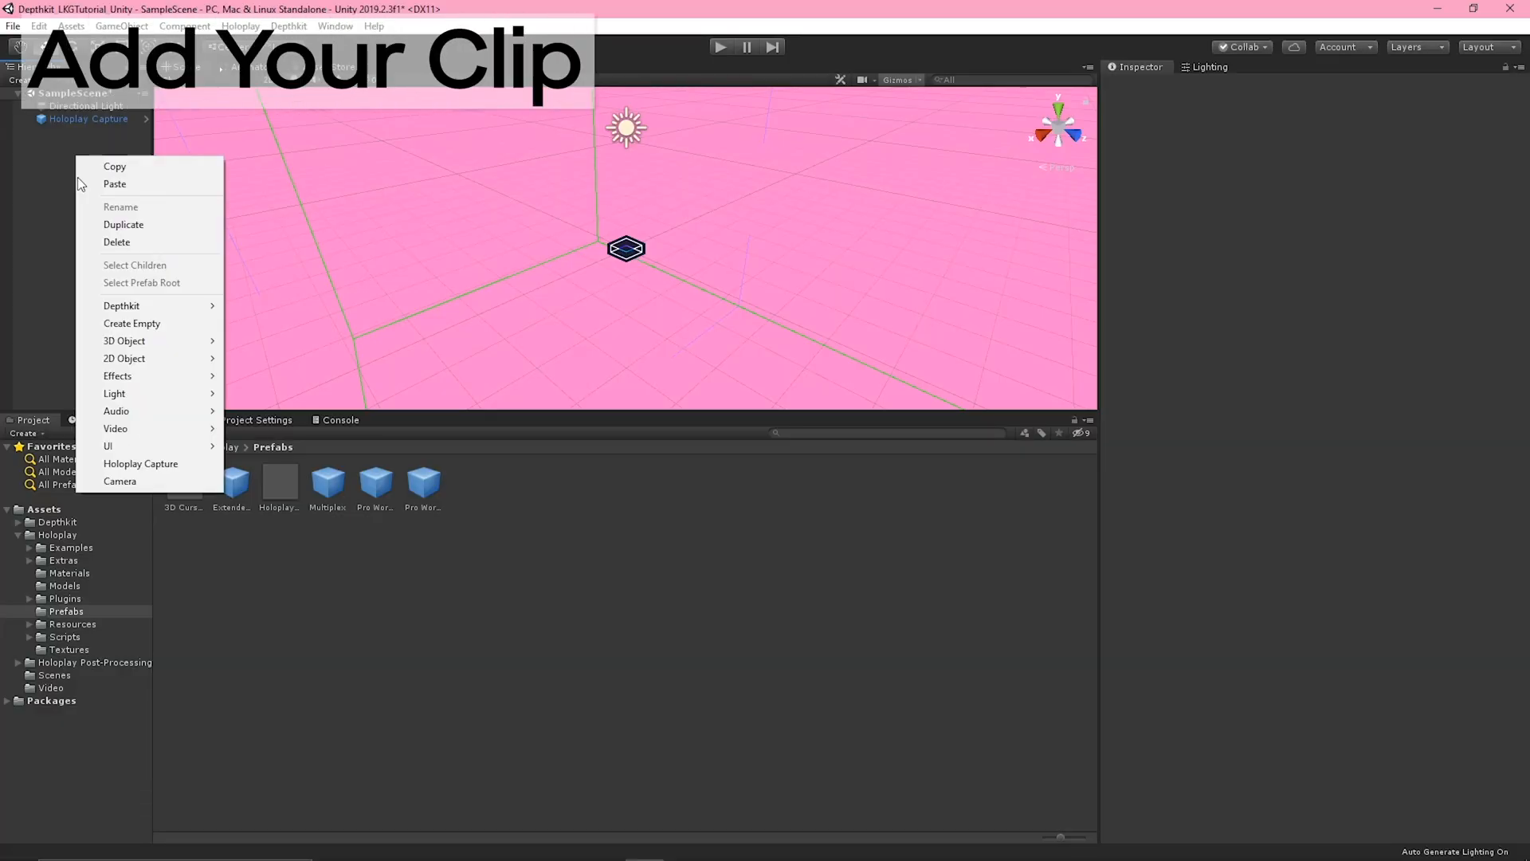
mouse_move(131, 305)
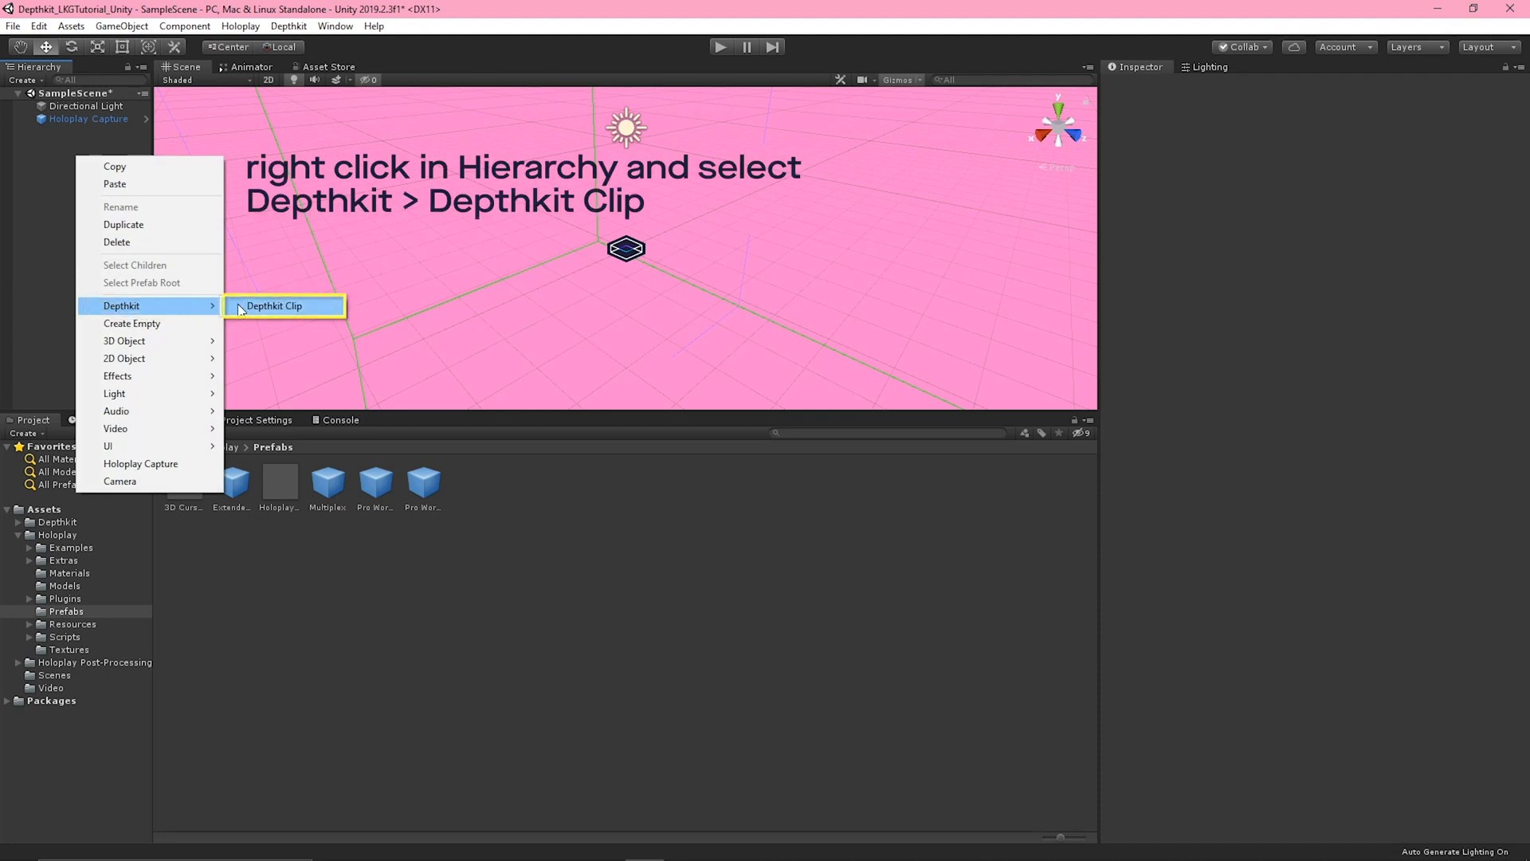
Add a Depthkit Clip object to the scene and show the Video folder's take files
left_click(274, 305)
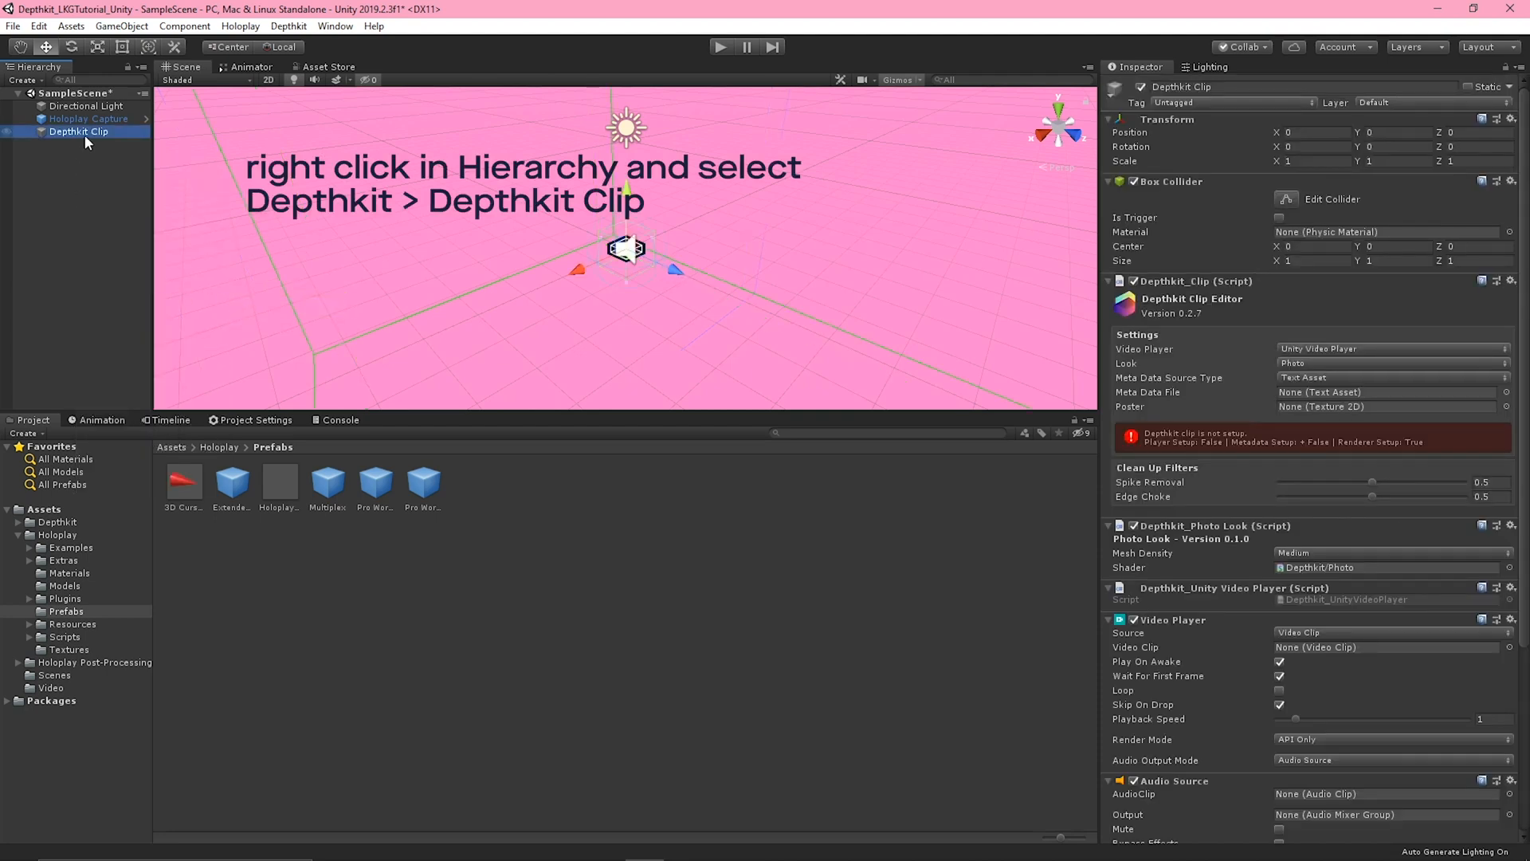
left_click(49, 687)
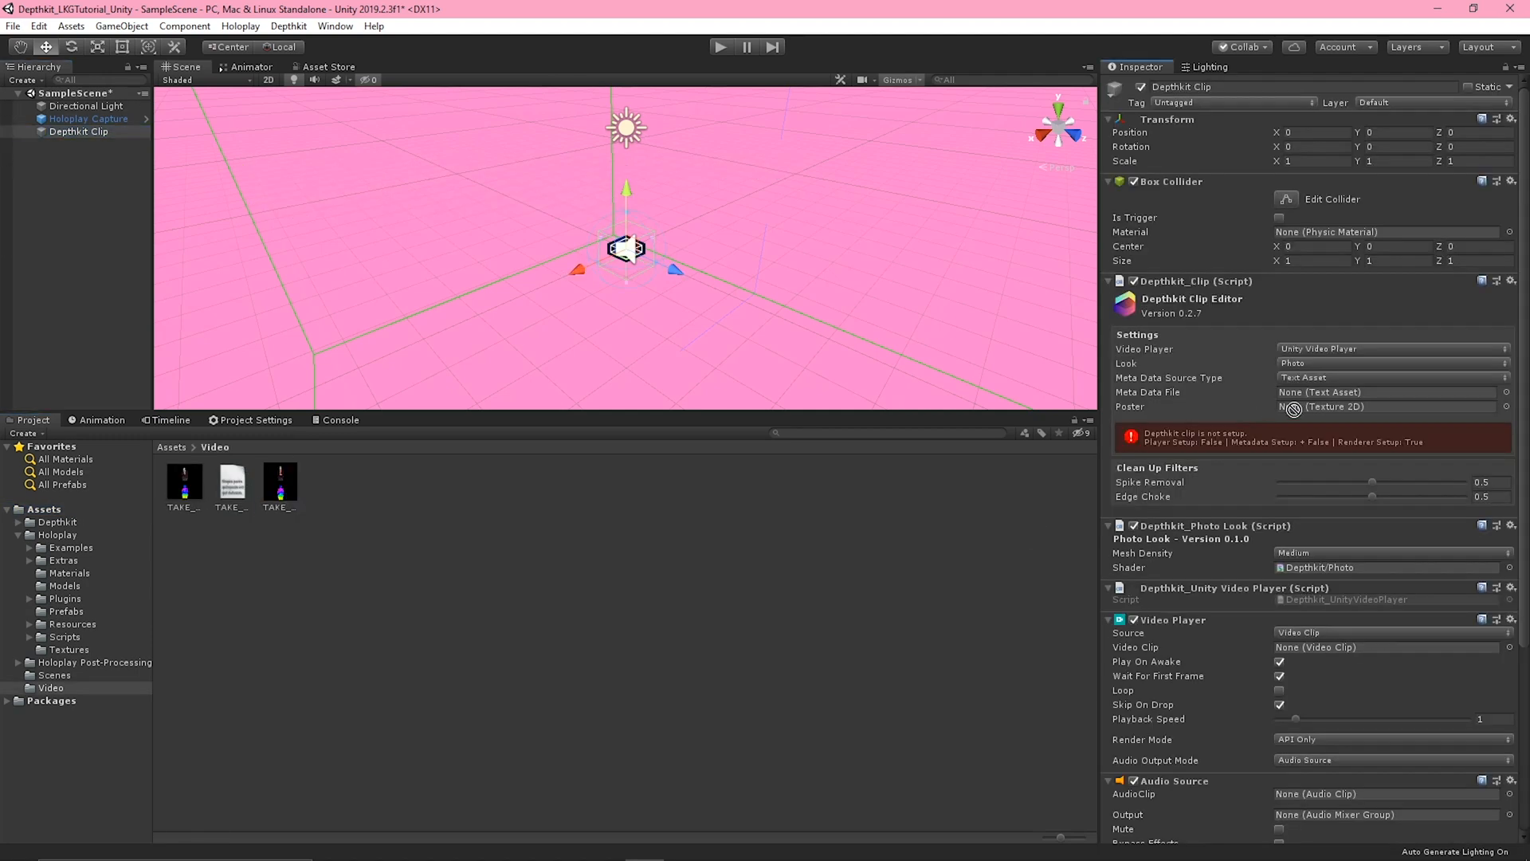